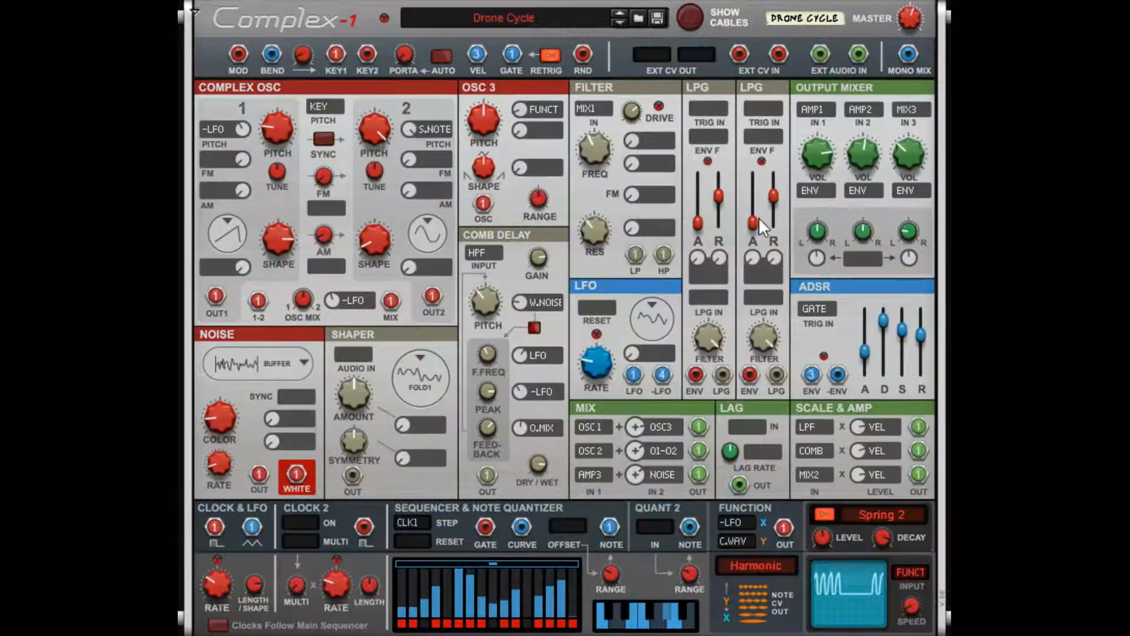
pyautogui.moveTo(526, 292)
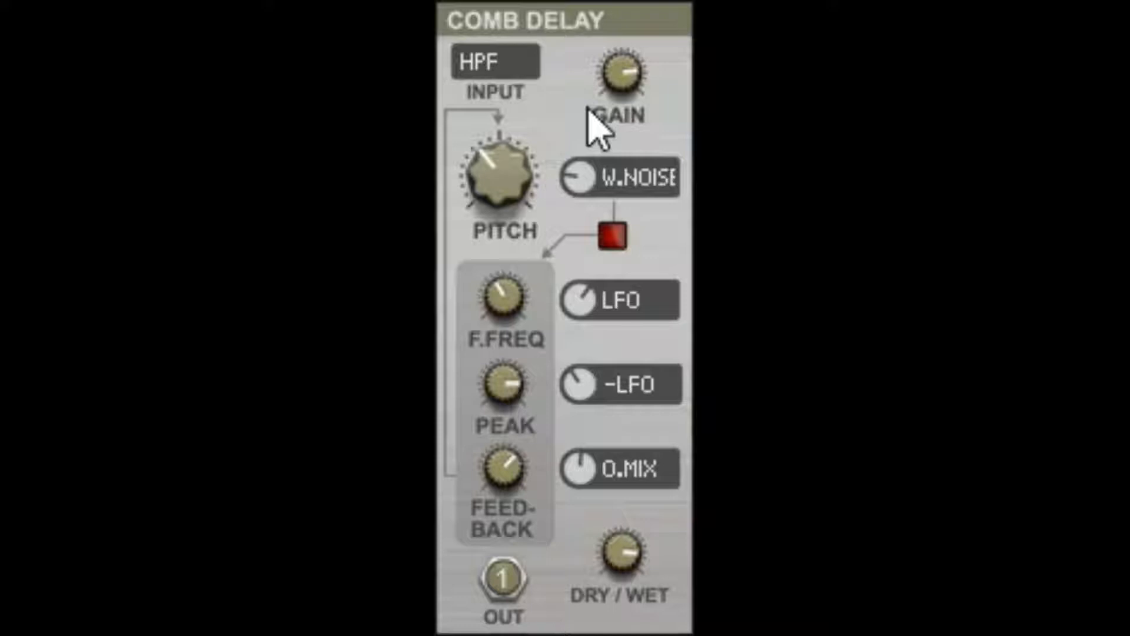
pyautogui.moveTo(609, 144)
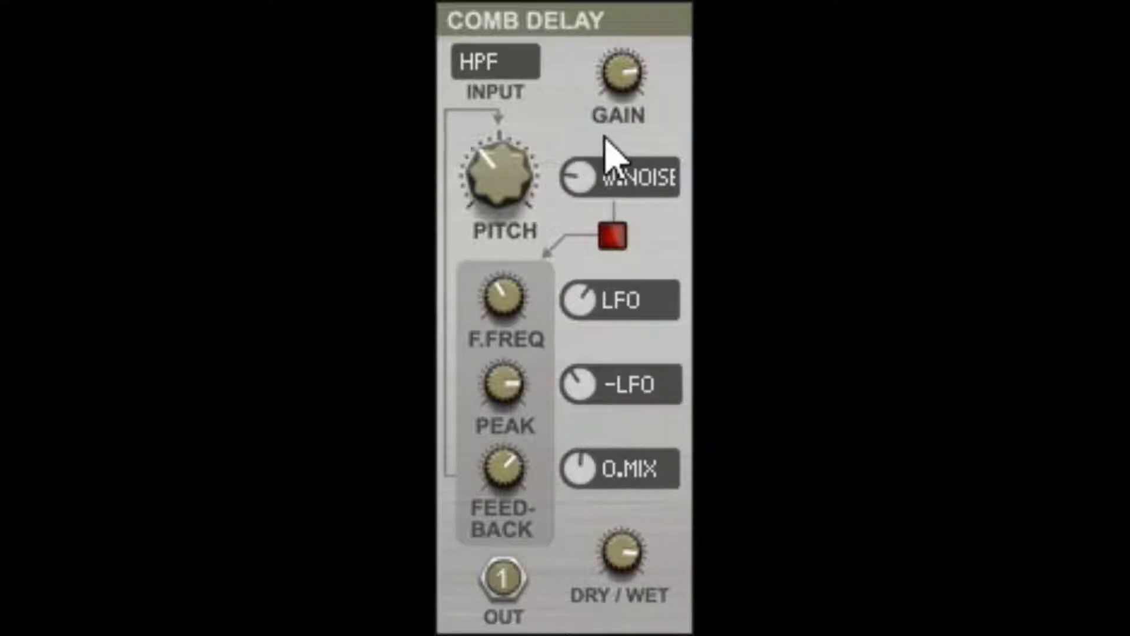
pyautogui.moveTo(597, 105)
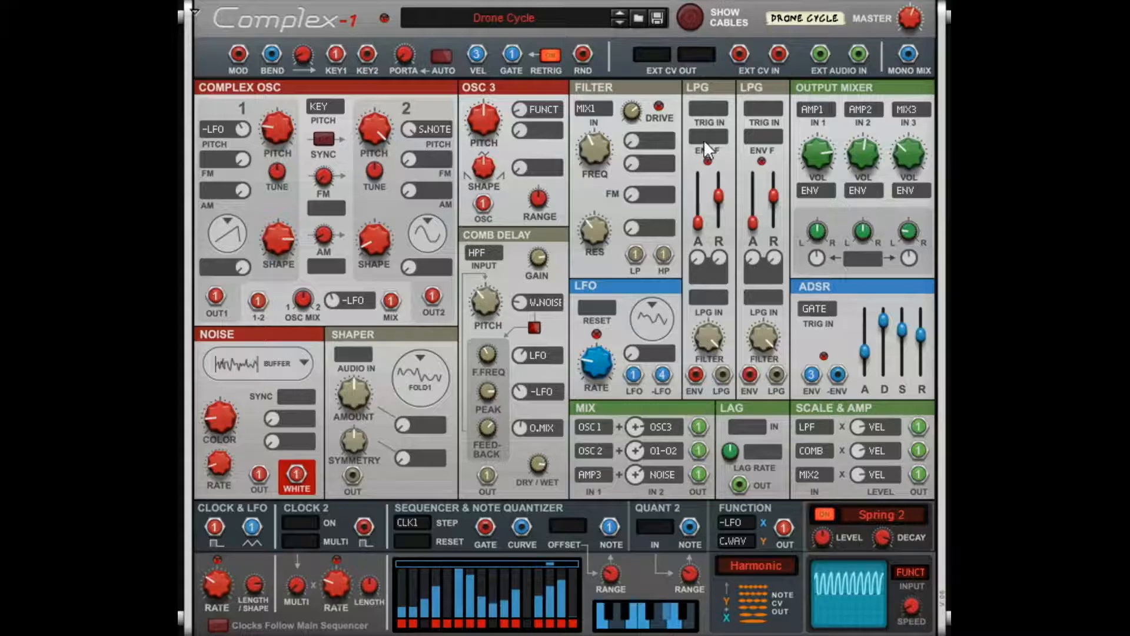
pyautogui.moveTo(681, 20)
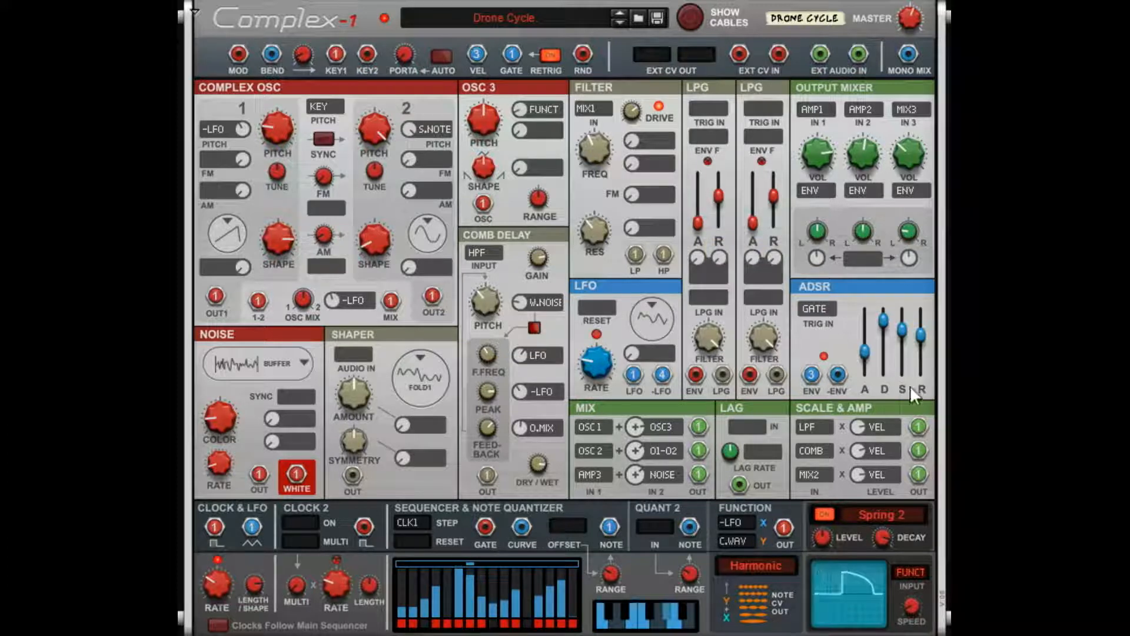
# Step: Reset the Complex-1 device to its blank Init Patch, replacing the Drone Cycle sound
pyautogui.click(712, 18)
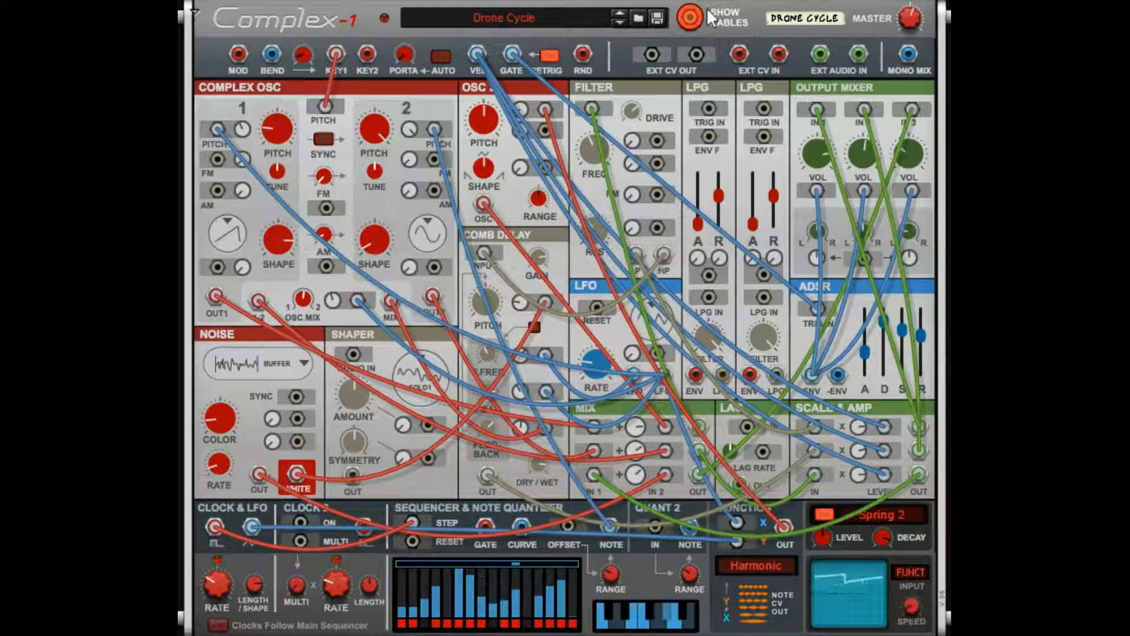
pyautogui.click(689, 19)
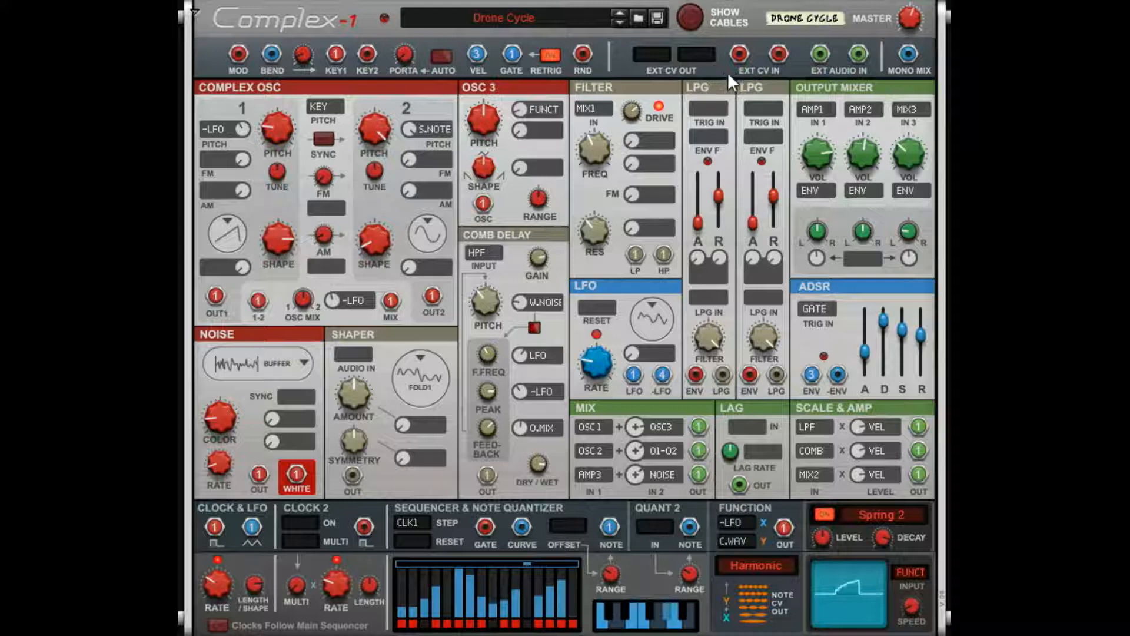
pyautogui.rightClick(746, 87)
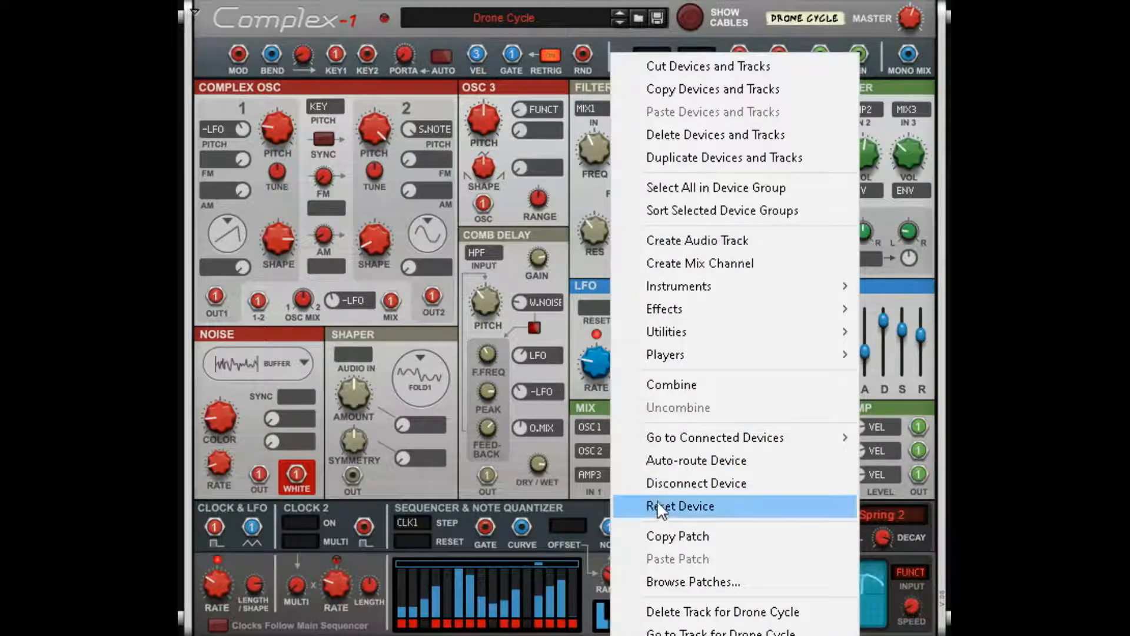
pyautogui.click(678, 505)
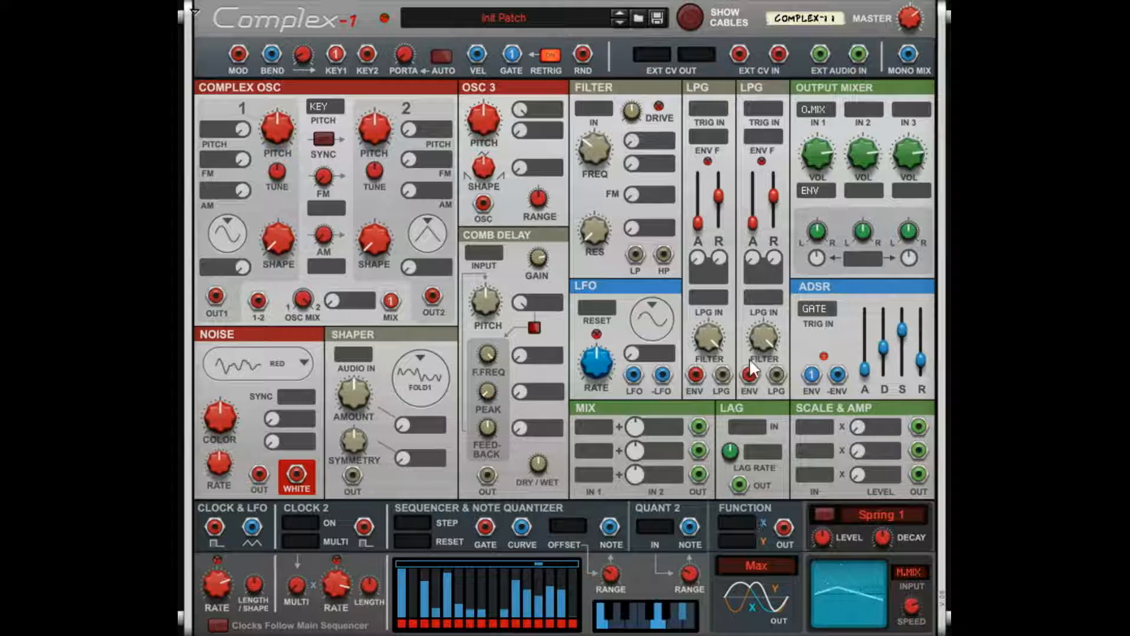
pyautogui.click(691, 16)
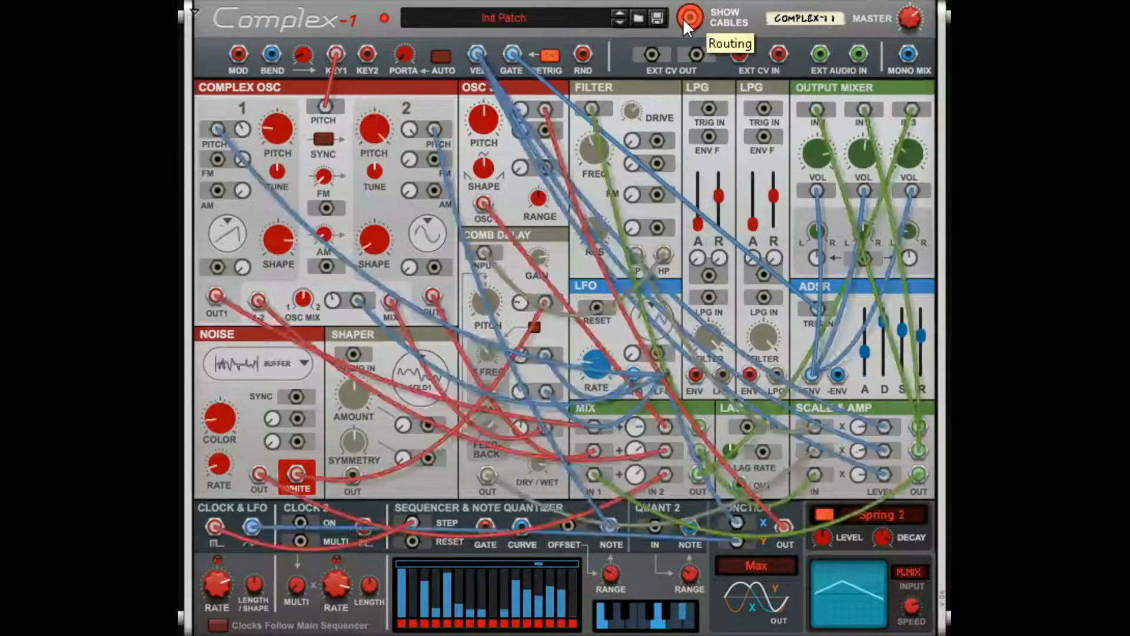
pyautogui.click(709, 18)
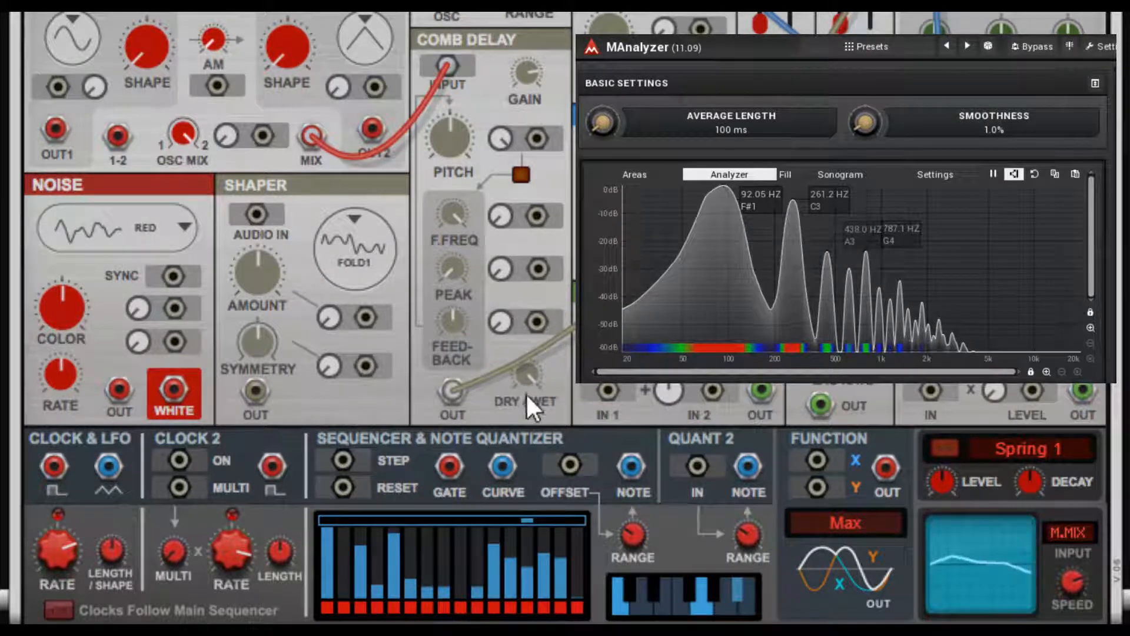
# Step: Turn the Comb Delay DRY/WET knob up to 100% wet
pyautogui.moveTo(523, 375); pyautogui.dragTo(523, 382)
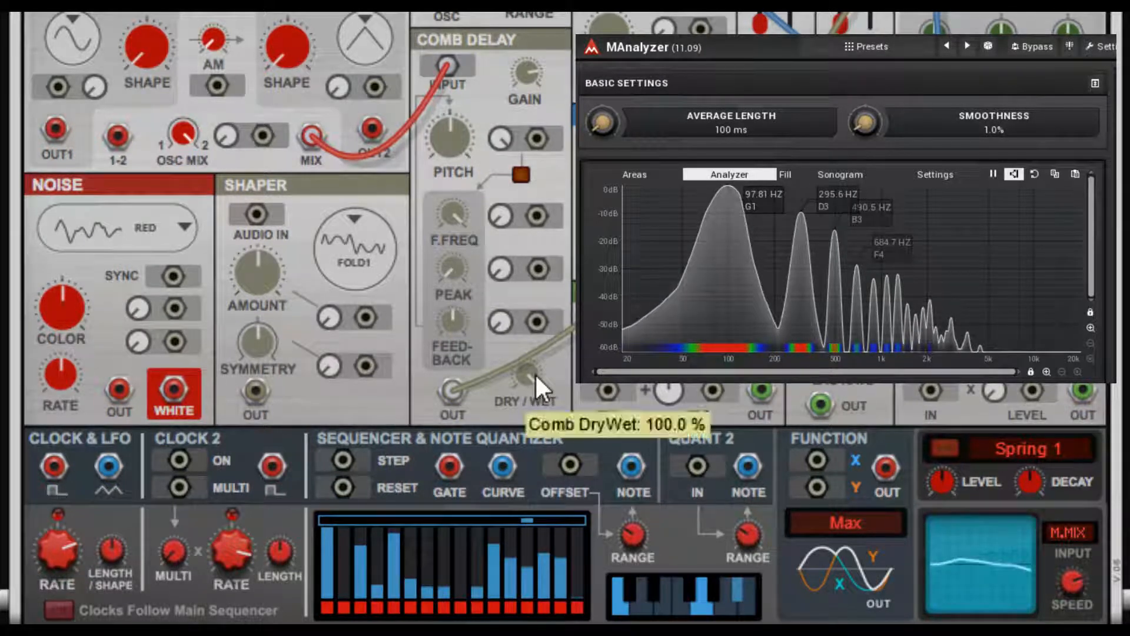
pyautogui.moveTo(522, 375); pyautogui.dragTo(523, 404)
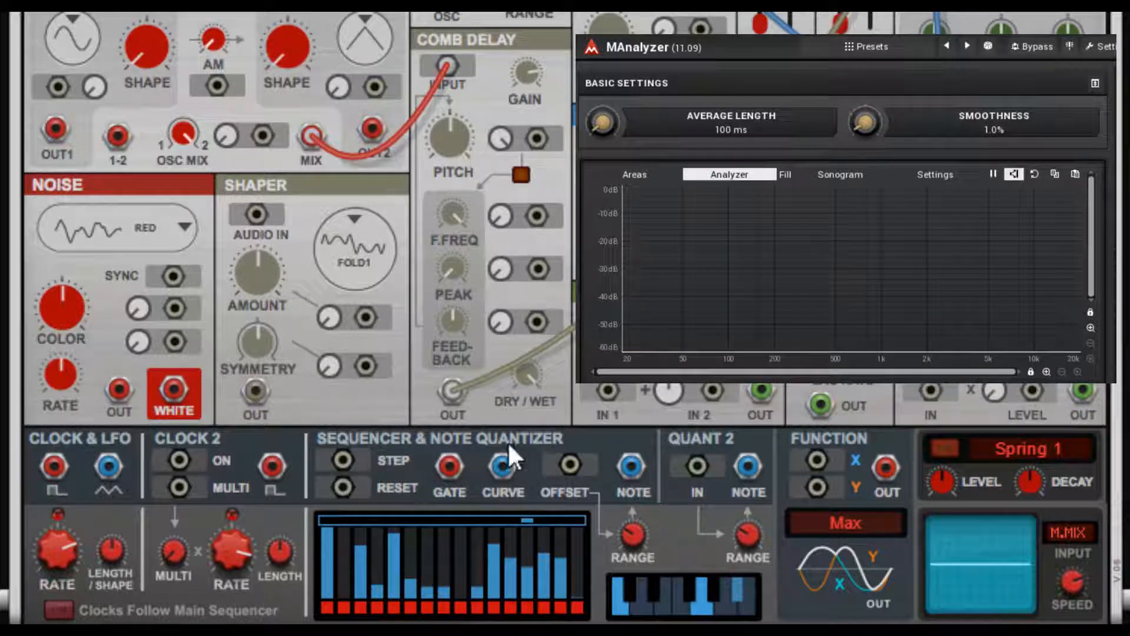
pyautogui.moveTo(465, 231)
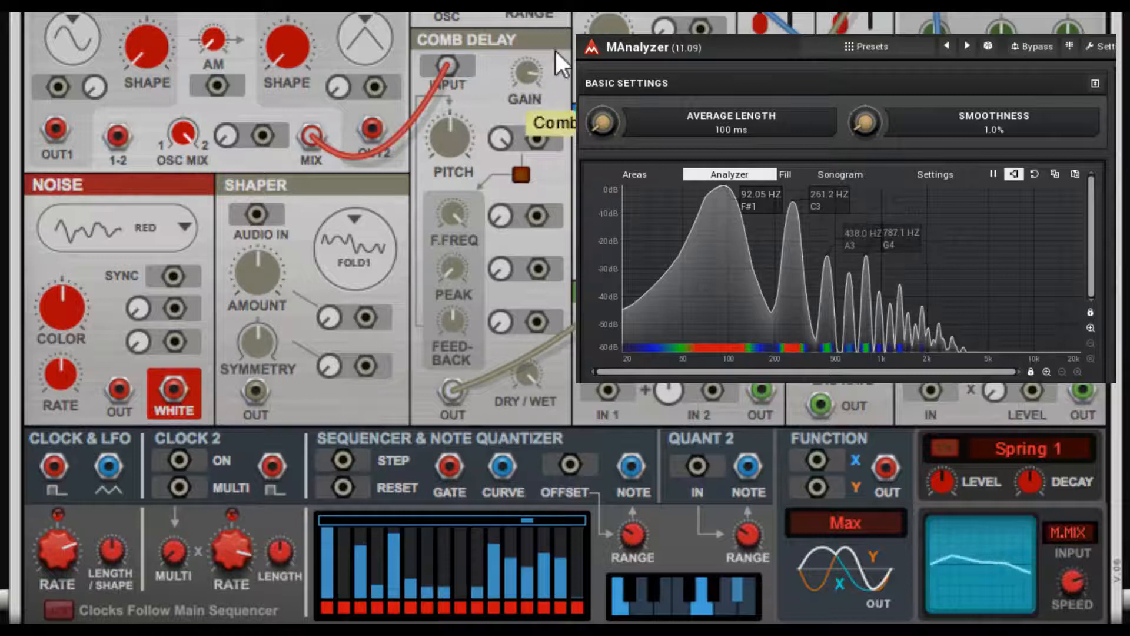
pyautogui.moveTo(645, 14)
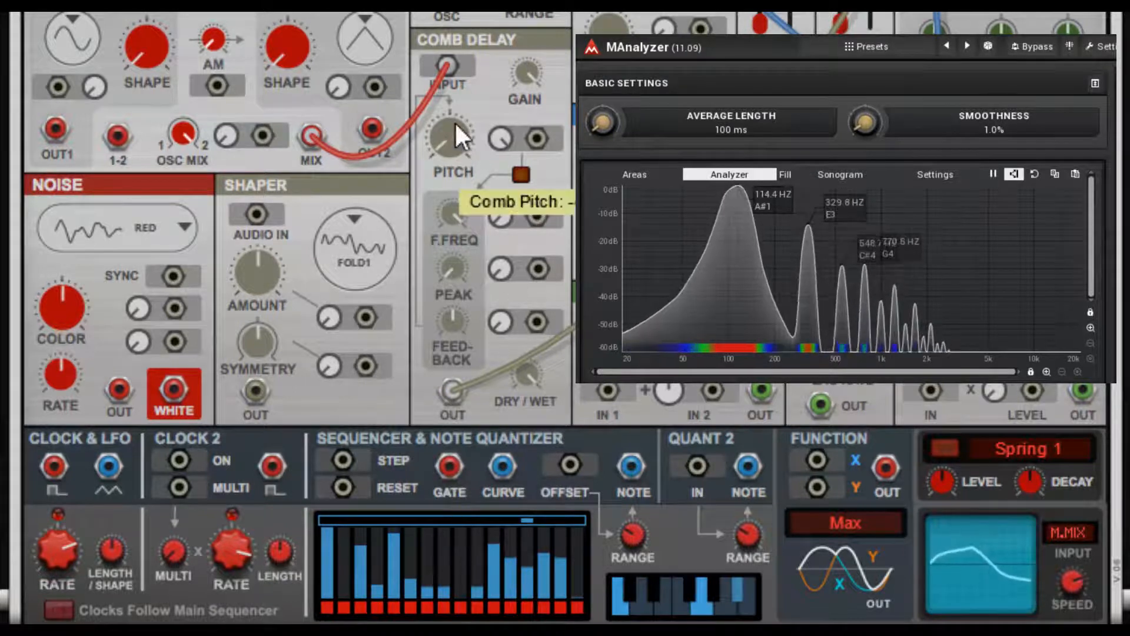
# Step: Set the Comb Delay PITCH knob to a new value
pyautogui.moveTo(453, 137); pyautogui.dragTo(453, 155)
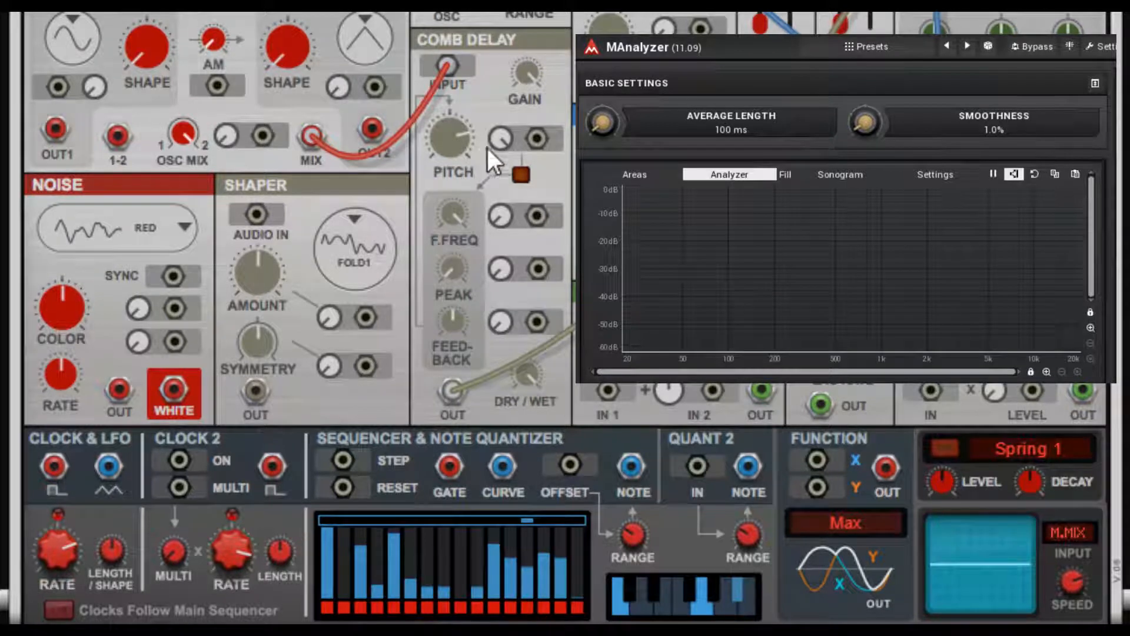
pyautogui.moveTo(512, 151)
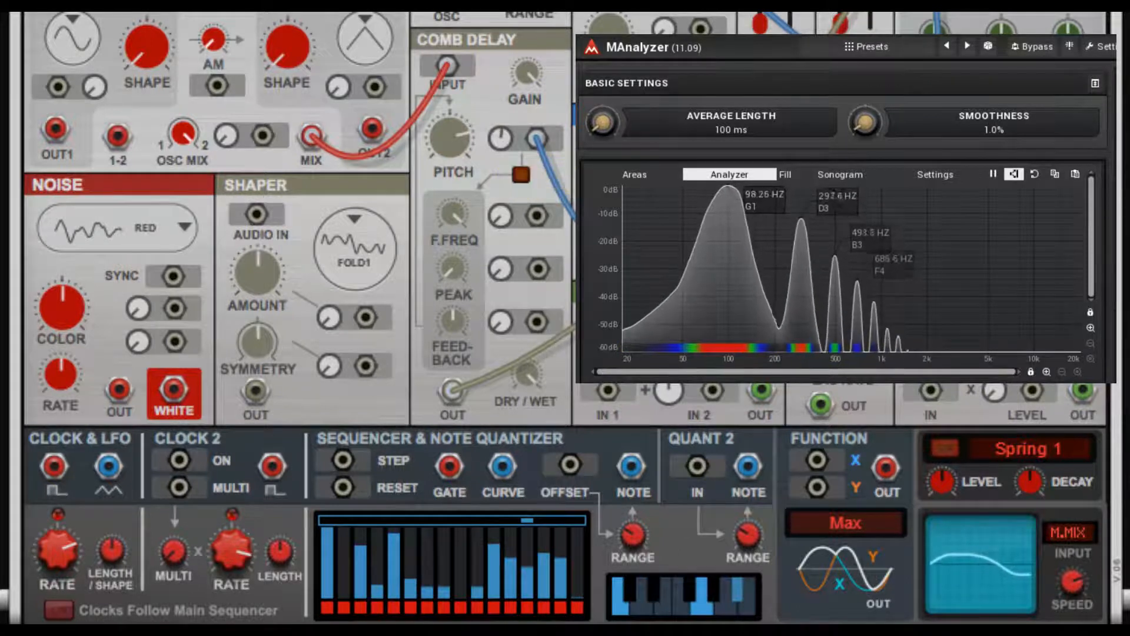
pyautogui.moveTo(537, 154)
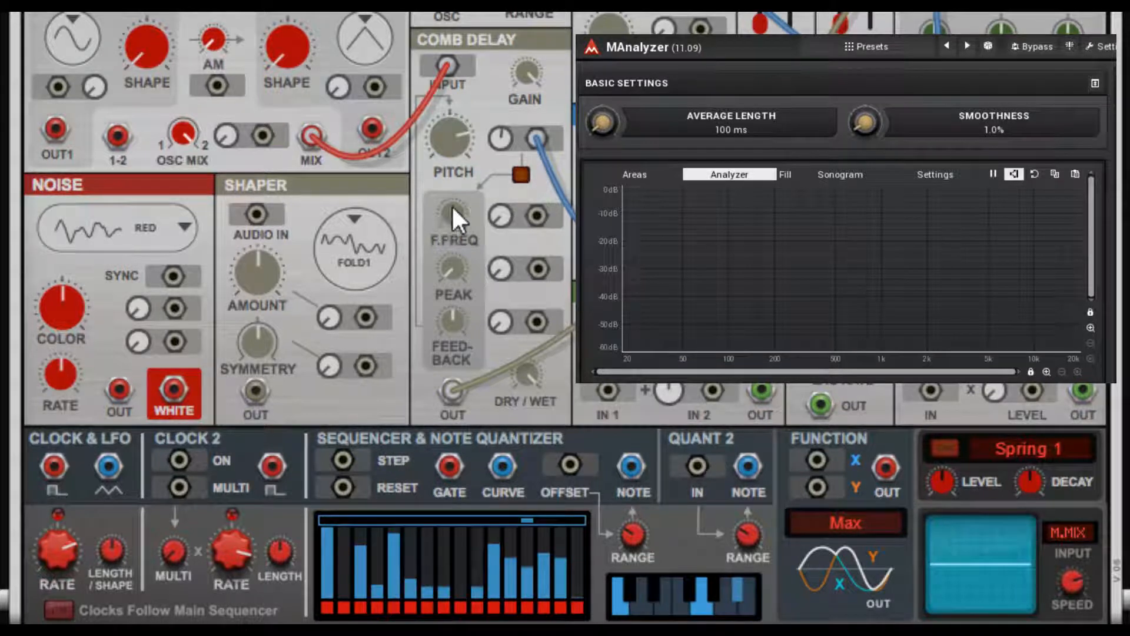
pyautogui.moveTo(491, 333)
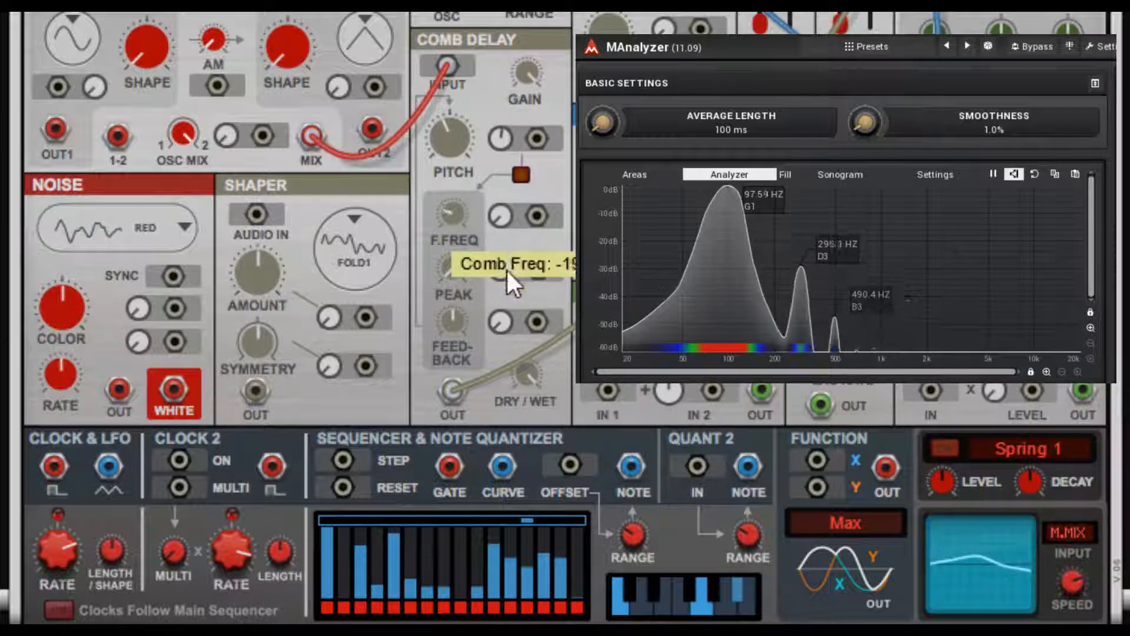
# Step: Lower Comb Delay F.FREQ, raise PEAK, then readjust F.FREQ for a 92 Hz fundamental
pyautogui.moveTo(452, 214); pyautogui.dragTo(452, 180)
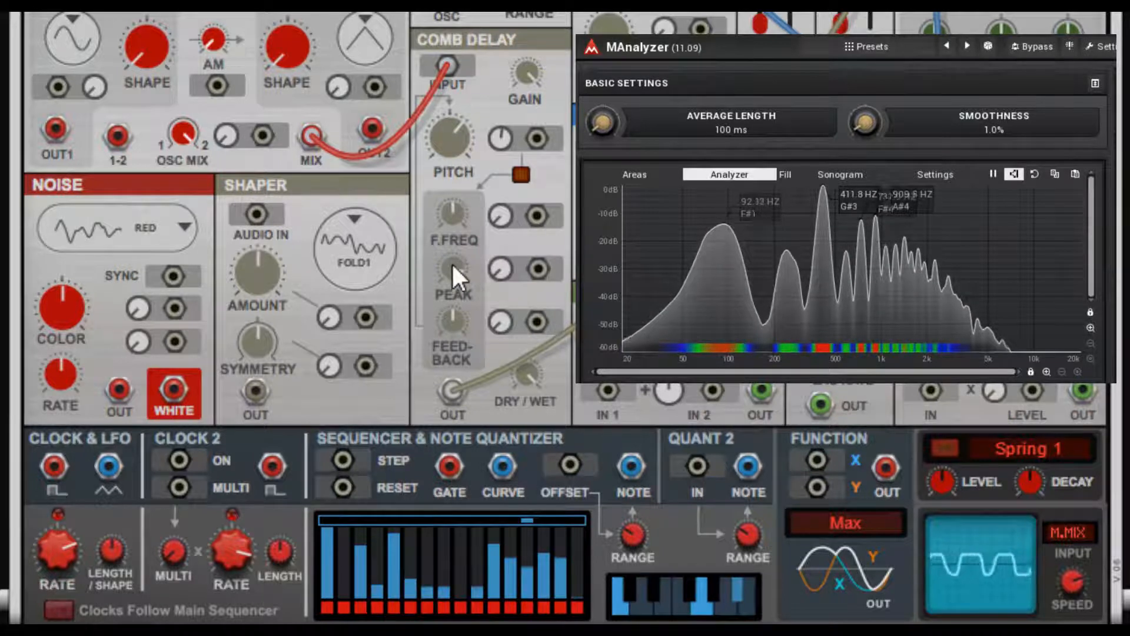
pyautogui.moveTo(453, 273); pyautogui.dragTo(452, 260)
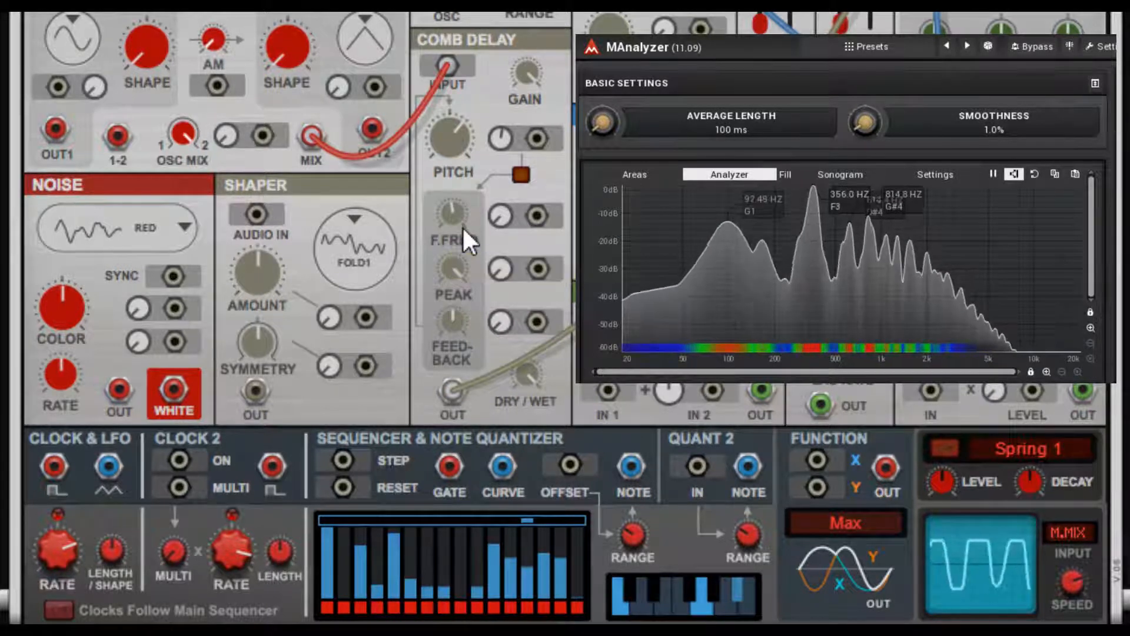
pyautogui.moveTo(472, 207)
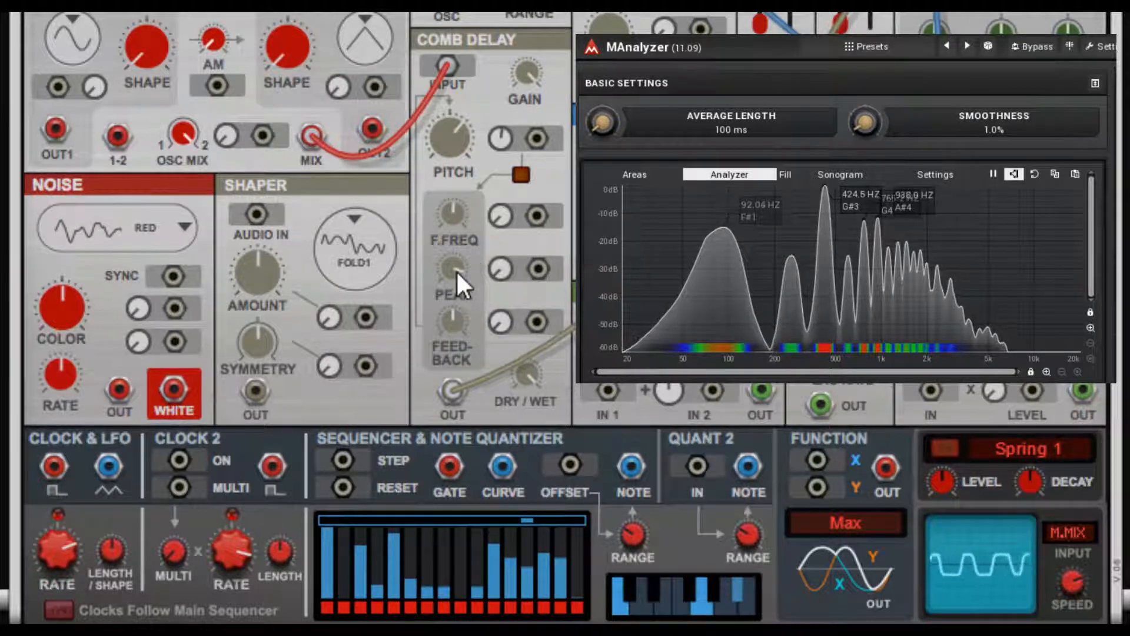
pyautogui.moveTo(447, 227)
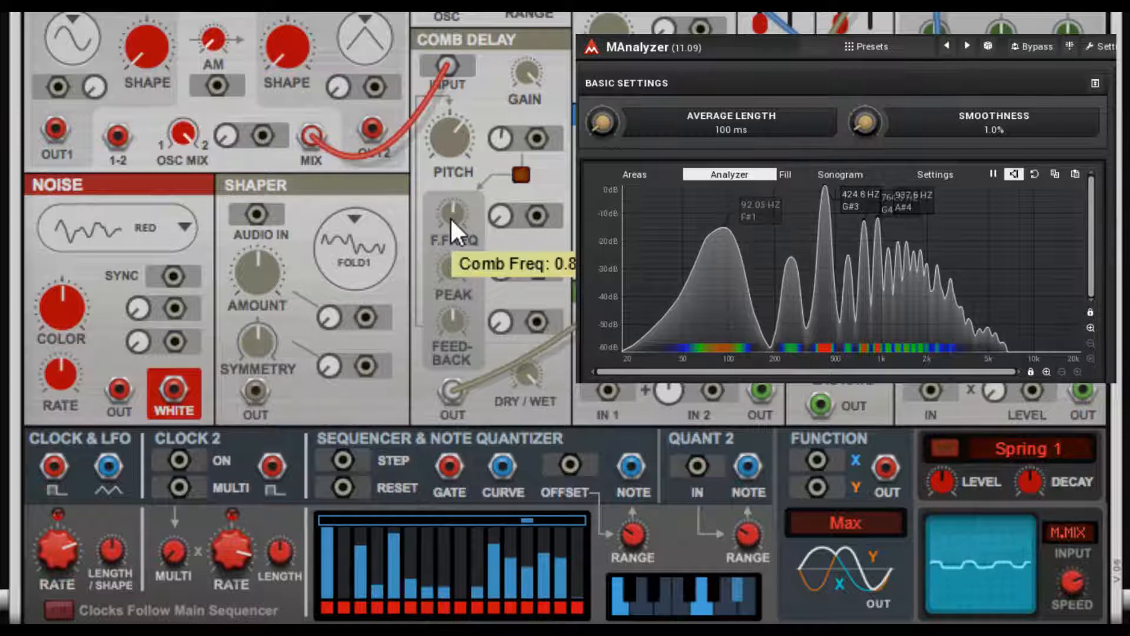
pyautogui.moveTo(453, 216); pyautogui.dragTo(461, 187)
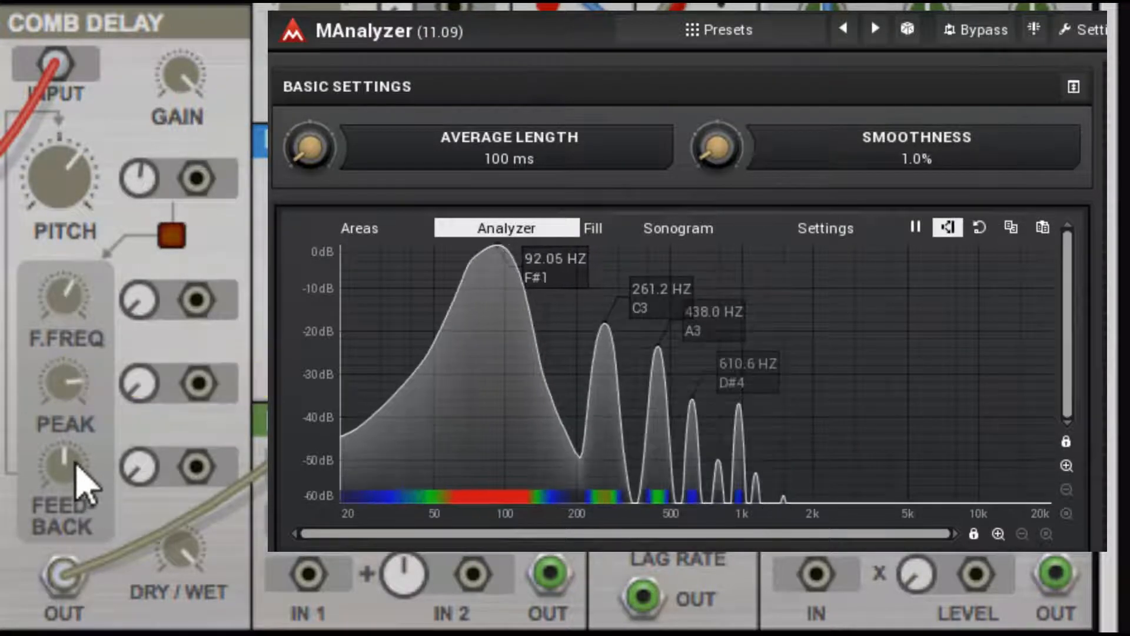
# Step: Change the Comb Delay FEEDBACK knob to a new amount
pyautogui.moveTo(64, 463); pyautogui.dragTo(65, 447)
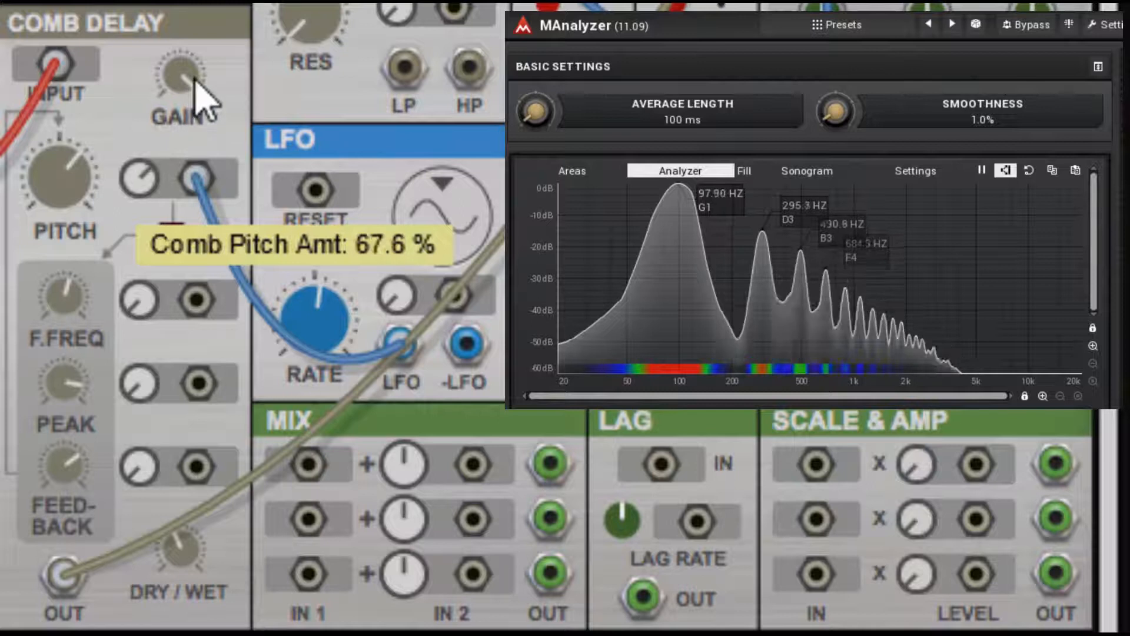
pyautogui.moveTo(343, 440)
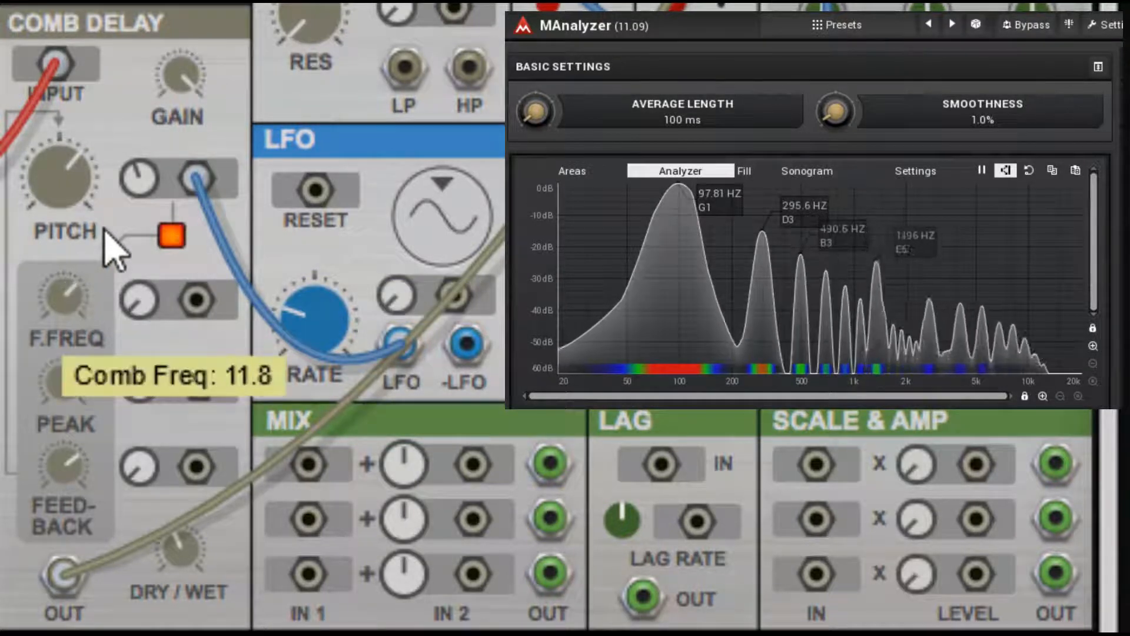
# Step: Lower the Comb Delay F.FREQ and set FEEDBACK to about 69.5%
pyautogui.moveTo(58, 180); pyautogui.dragTo(58, 245)
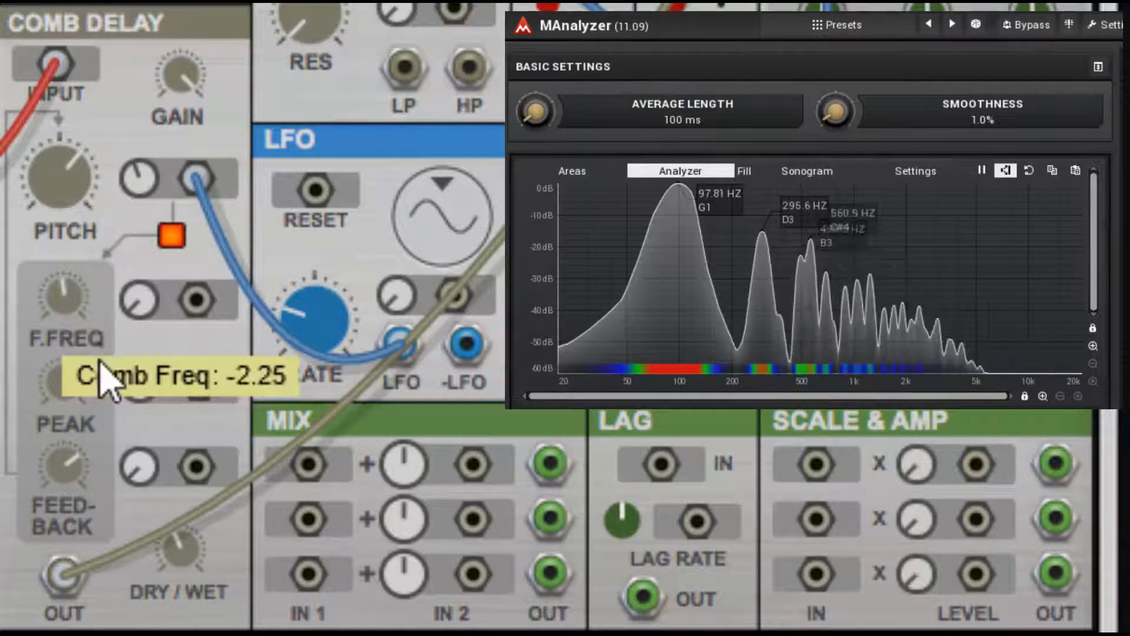
pyautogui.rightClick(108, 325)
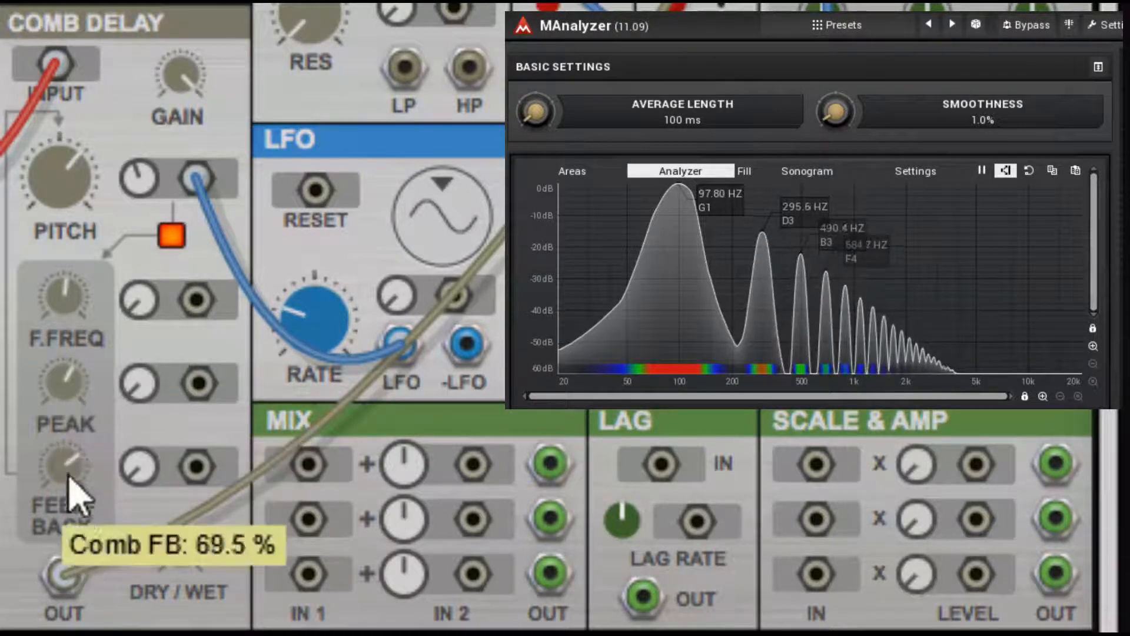
pyautogui.moveTo(94, 302)
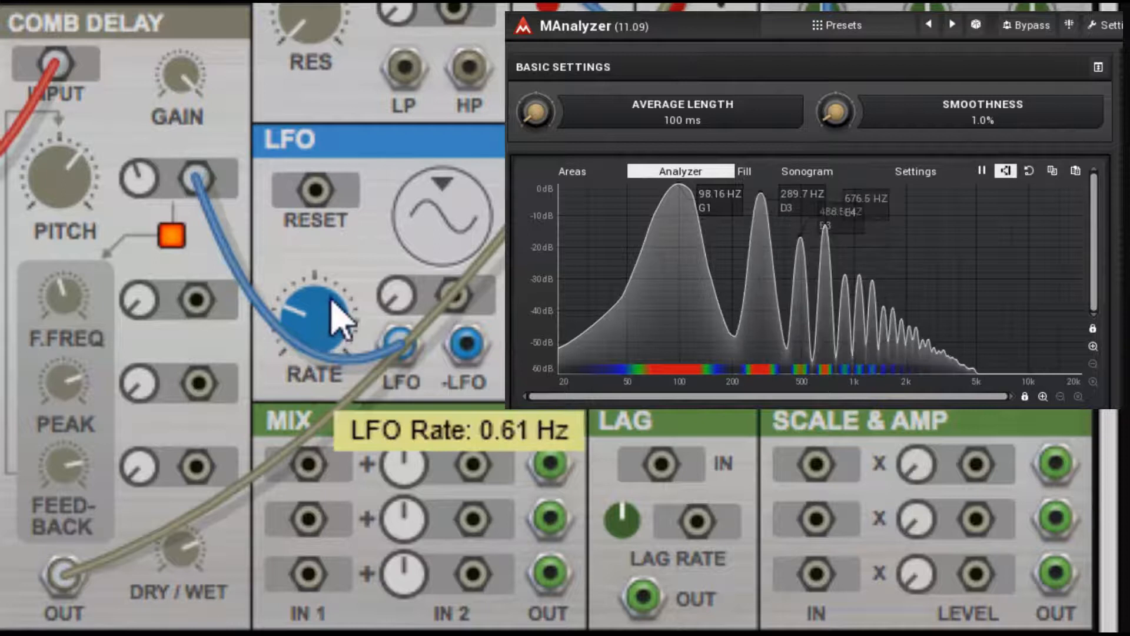
pyautogui.moveTo(353, 440)
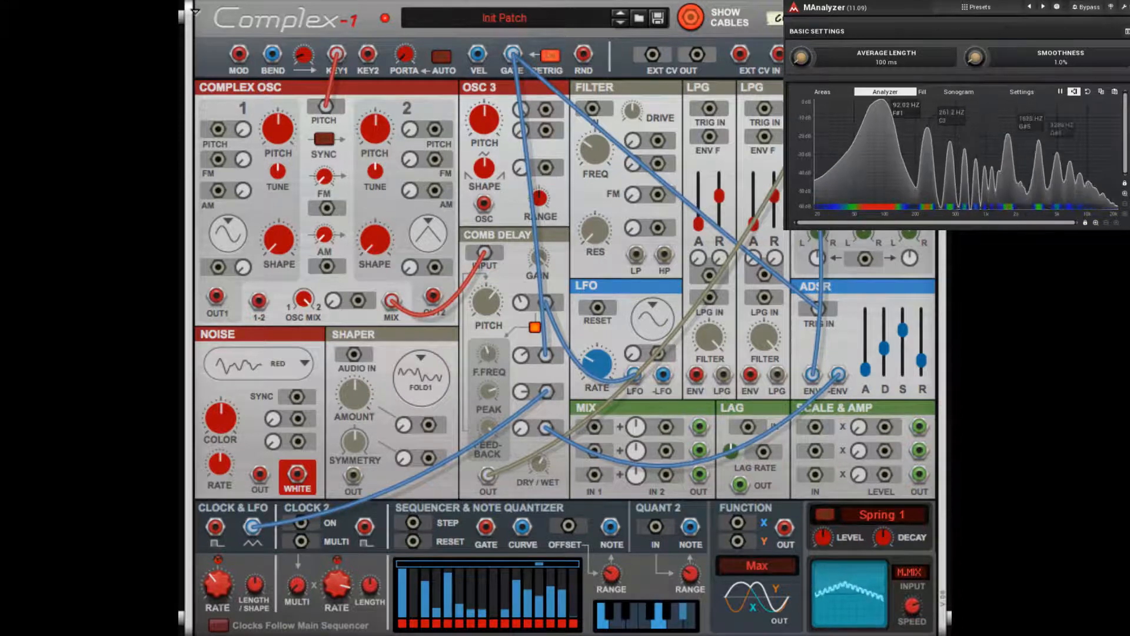
pyautogui.moveTo(482, 331)
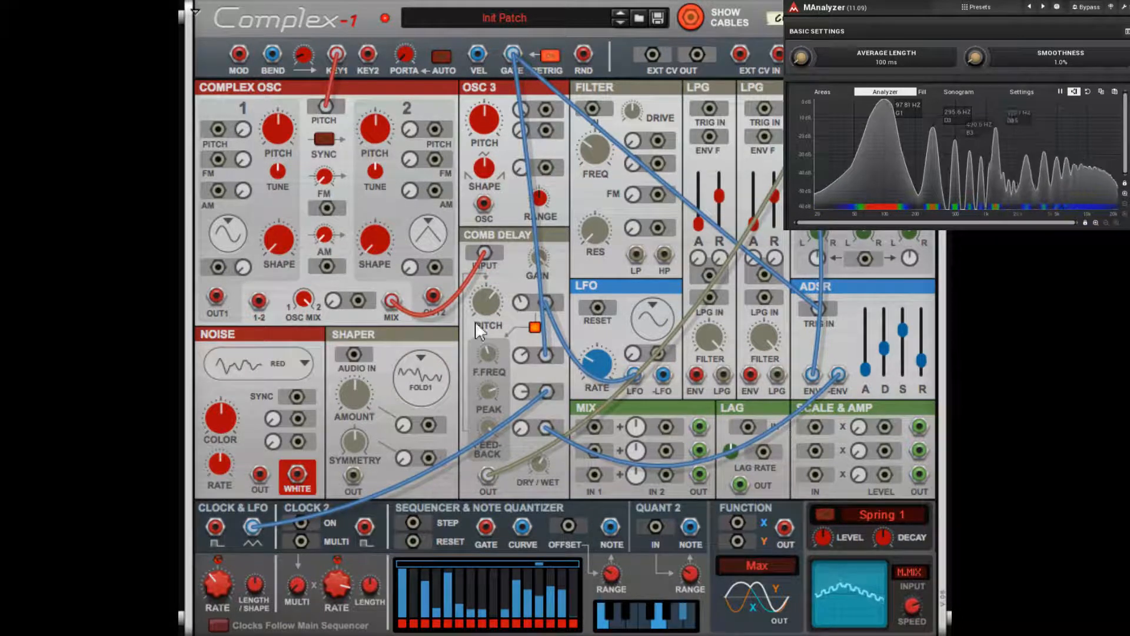
pyautogui.moveTo(540, 375)
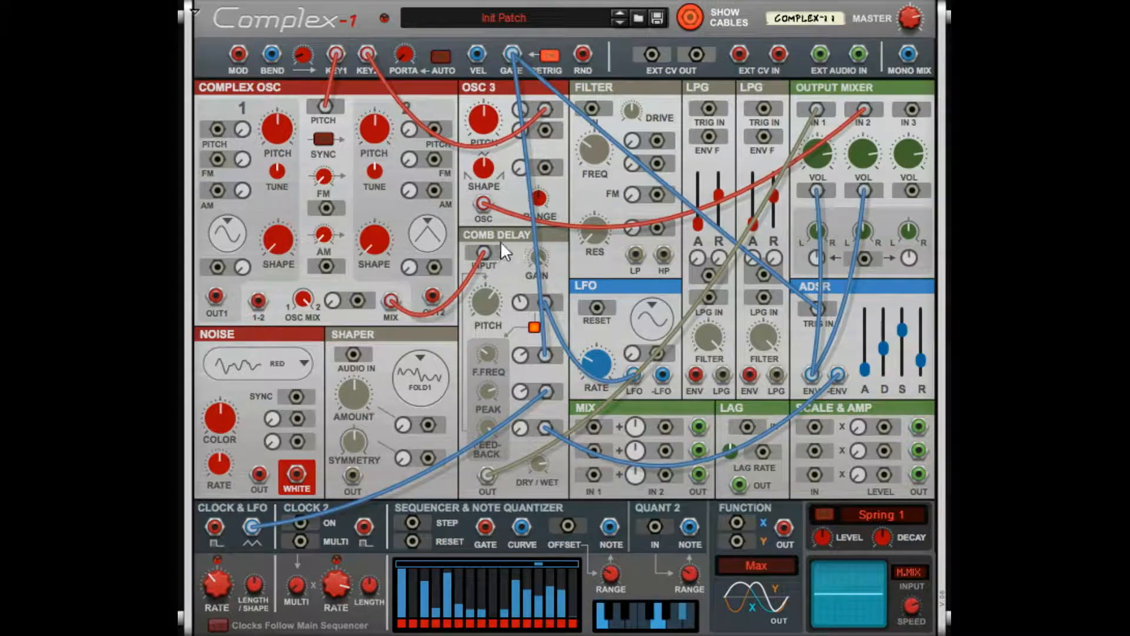
pyautogui.moveTo(487, 396)
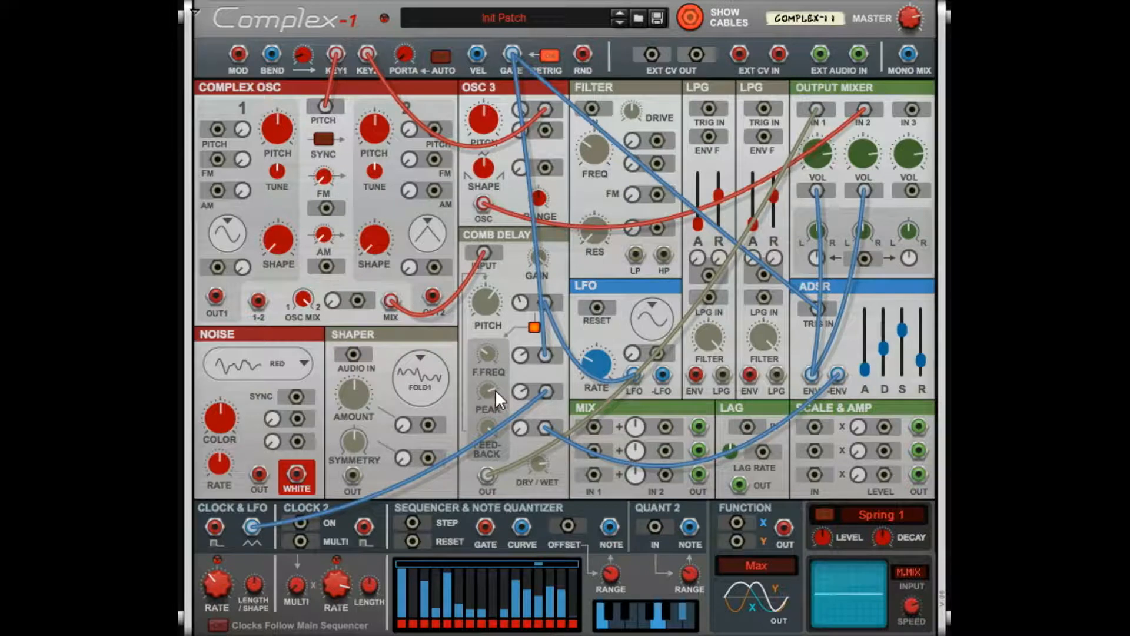
pyautogui.moveTo(505, 461)
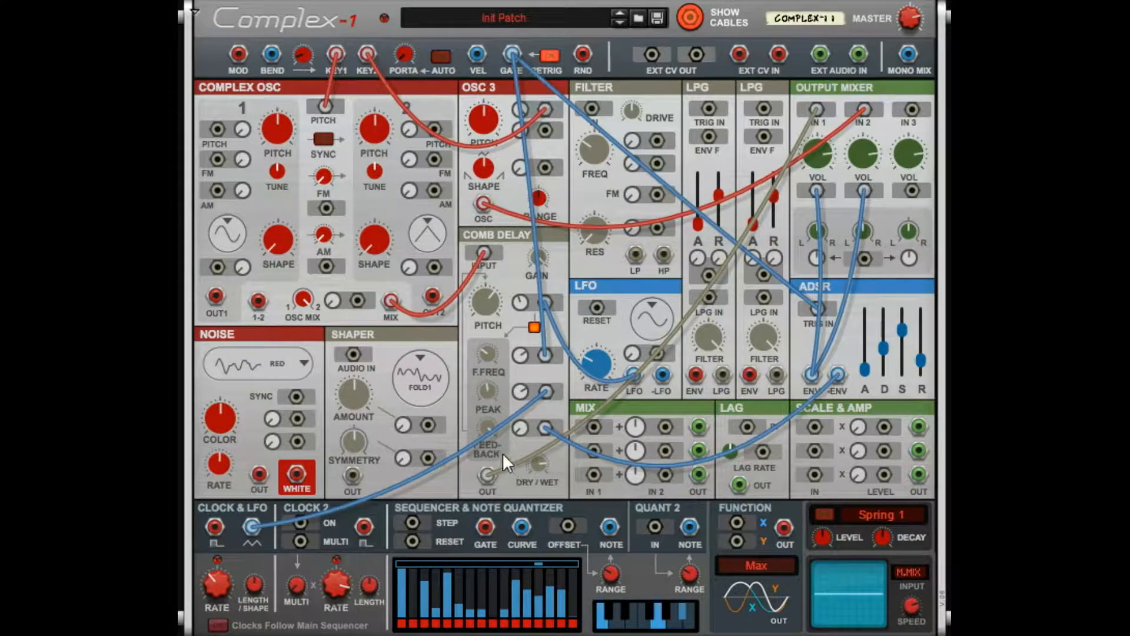
pyautogui.moveTo(534, 426)
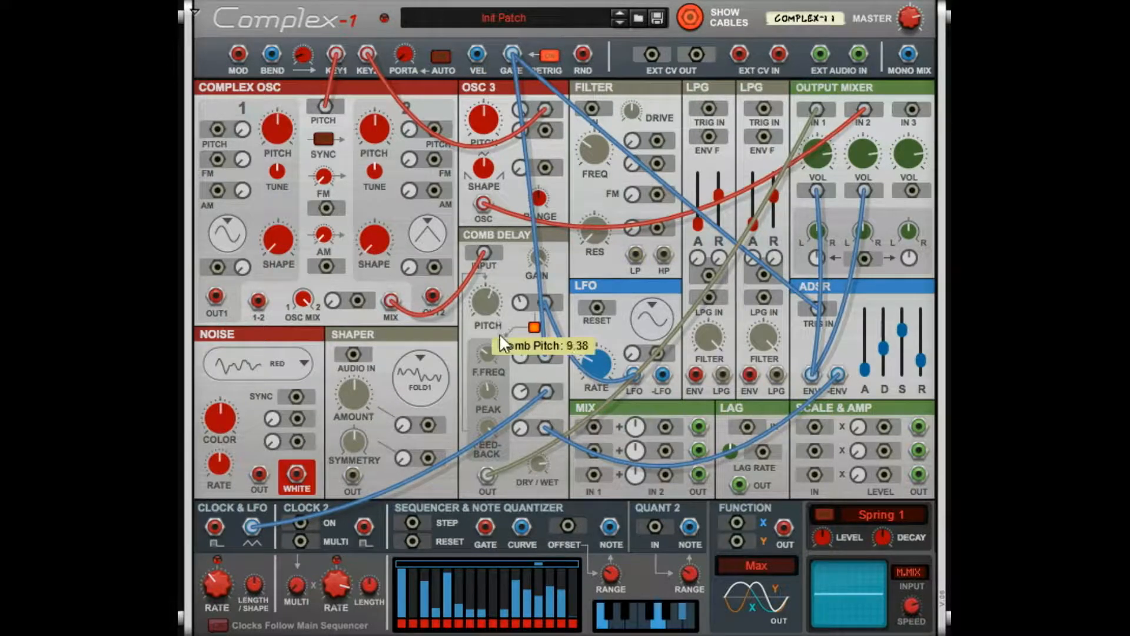
pyautogui.moveTo(515, 425)
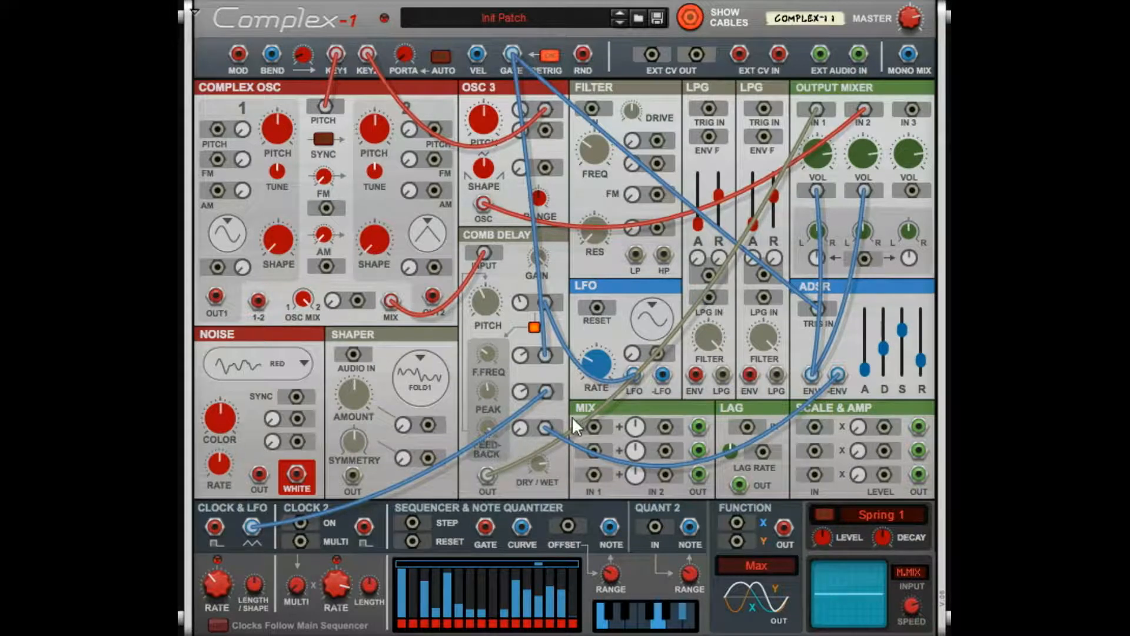
pyautogui.moveTo(533, 354)
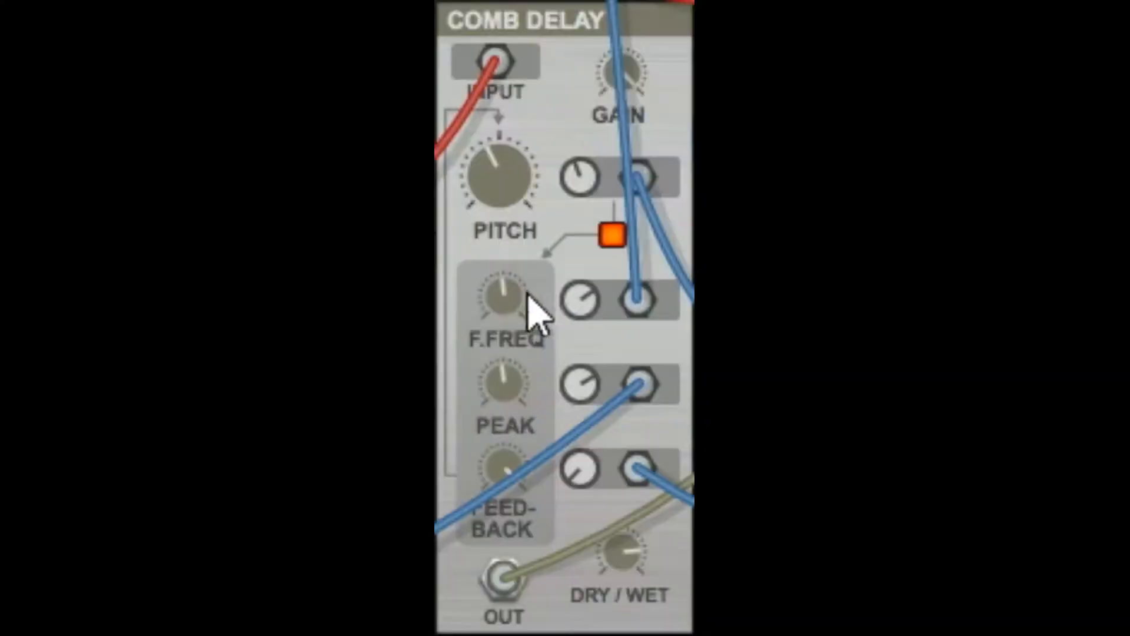
pyautogui.moveTo(512, 552)
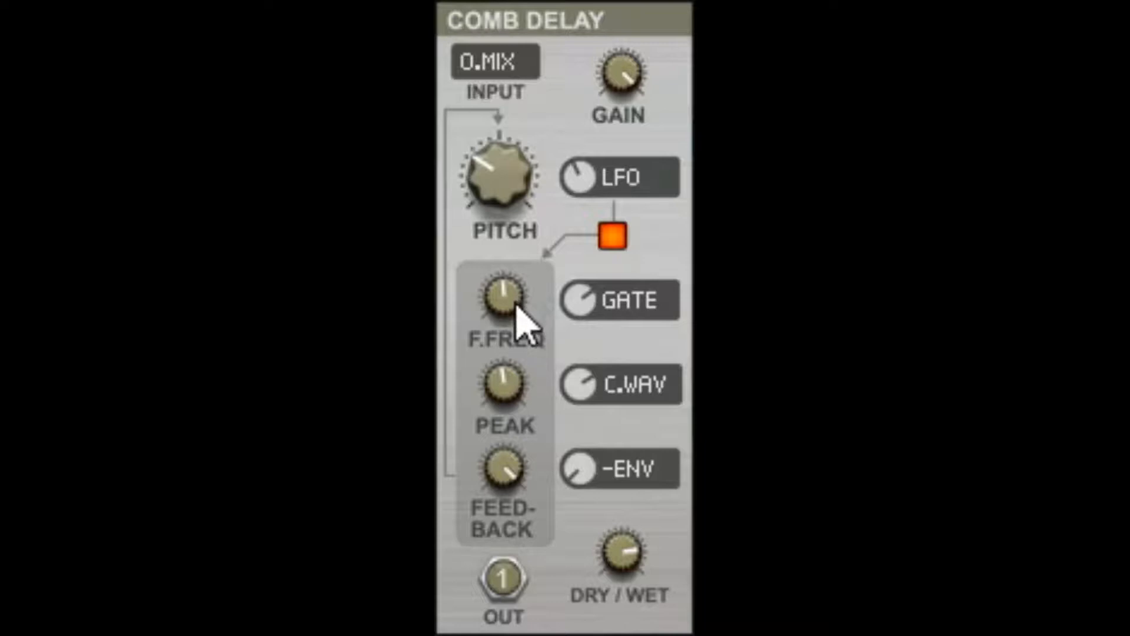
pyautogui.moveTo(514, 375)
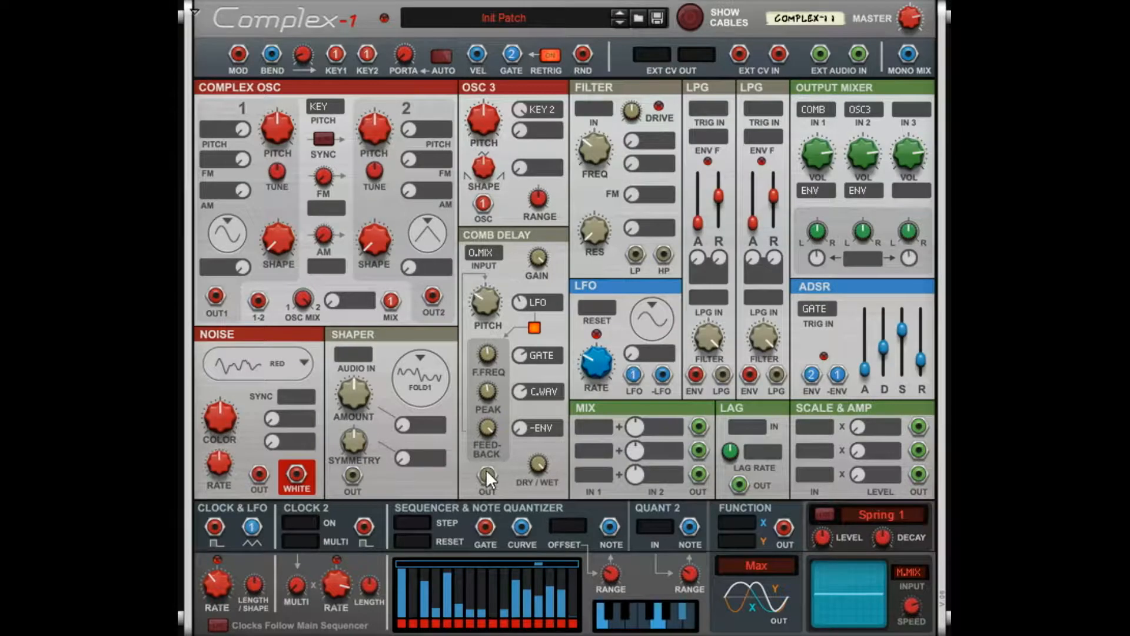
pyautogui.moveTo(544, 381)
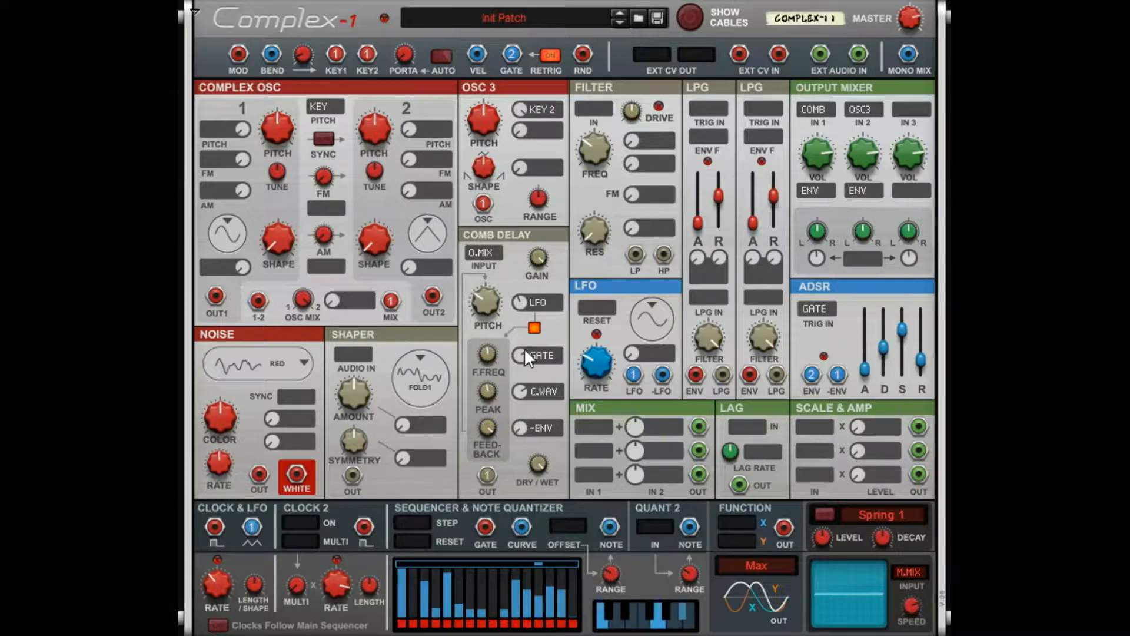
pyautogui.moveTo(526, 437)
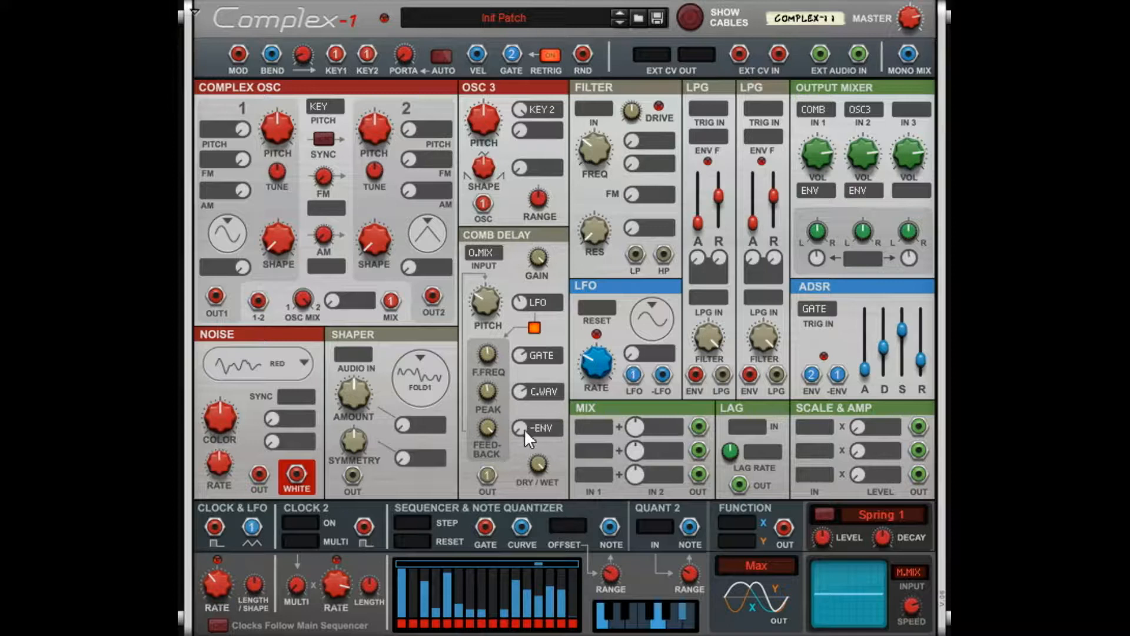
pyautogui.moveTo(504, 393)
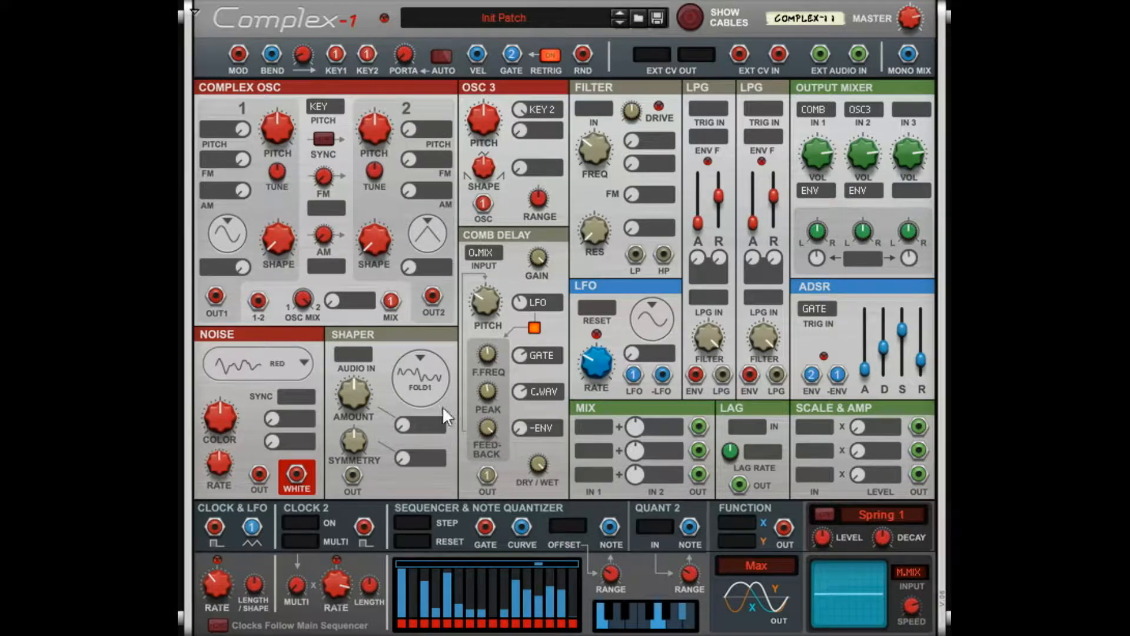
pyautogui.moveTo(508, 400)
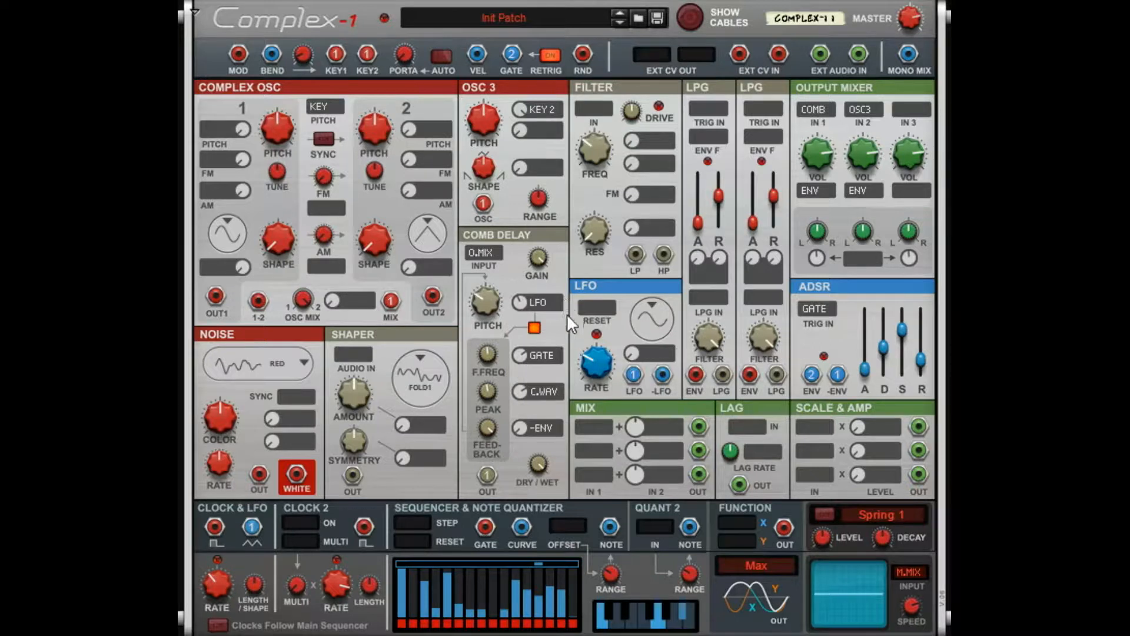
pyautogui.moveTo(589, 322)
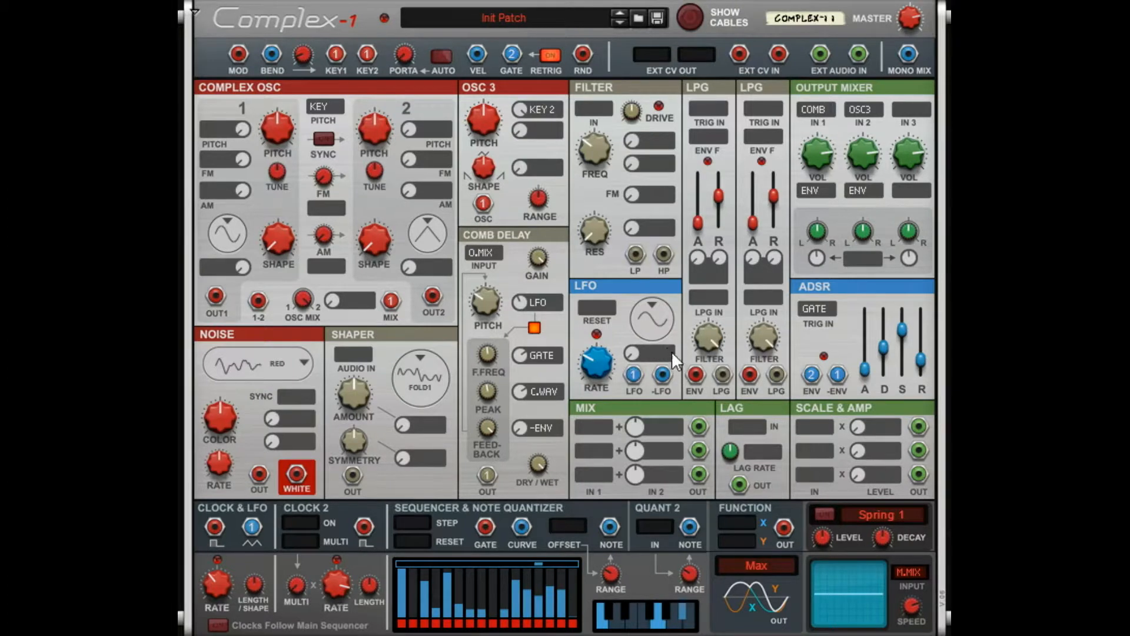
pyautogui.moveTo(664, 346)
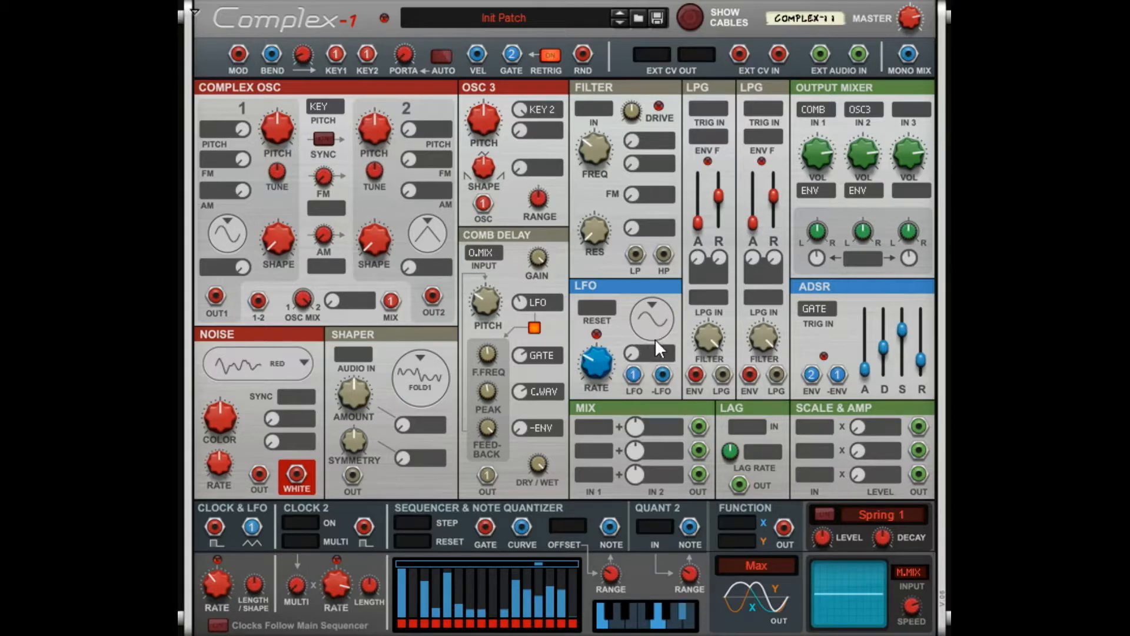
pyautogui.moveTo(635, 375)
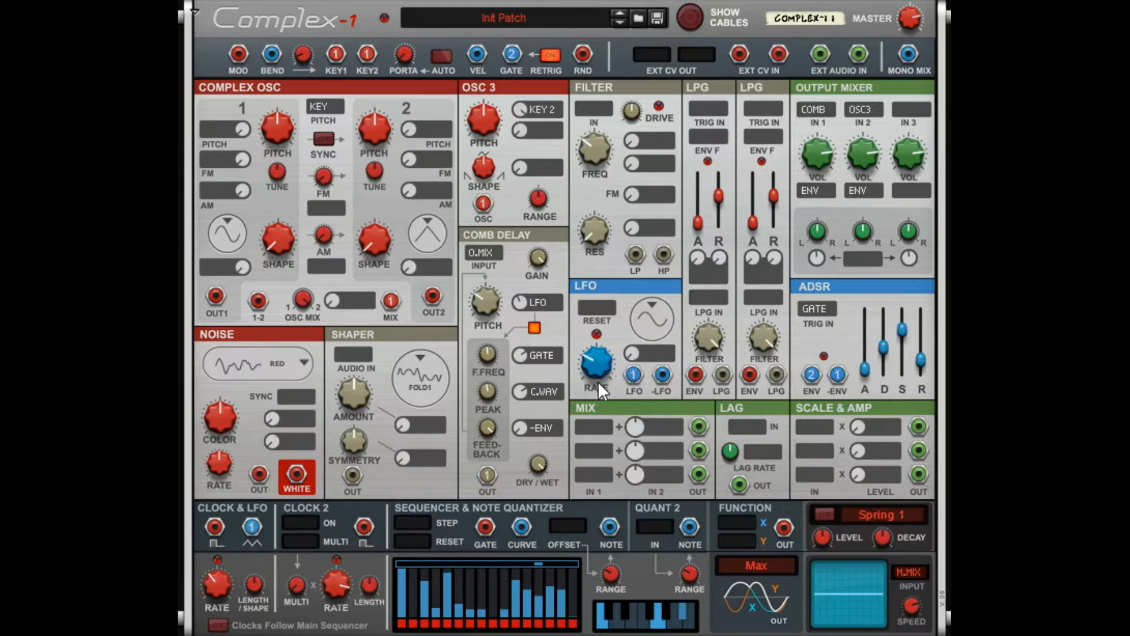
pyautogui.moveTo(616, 385)
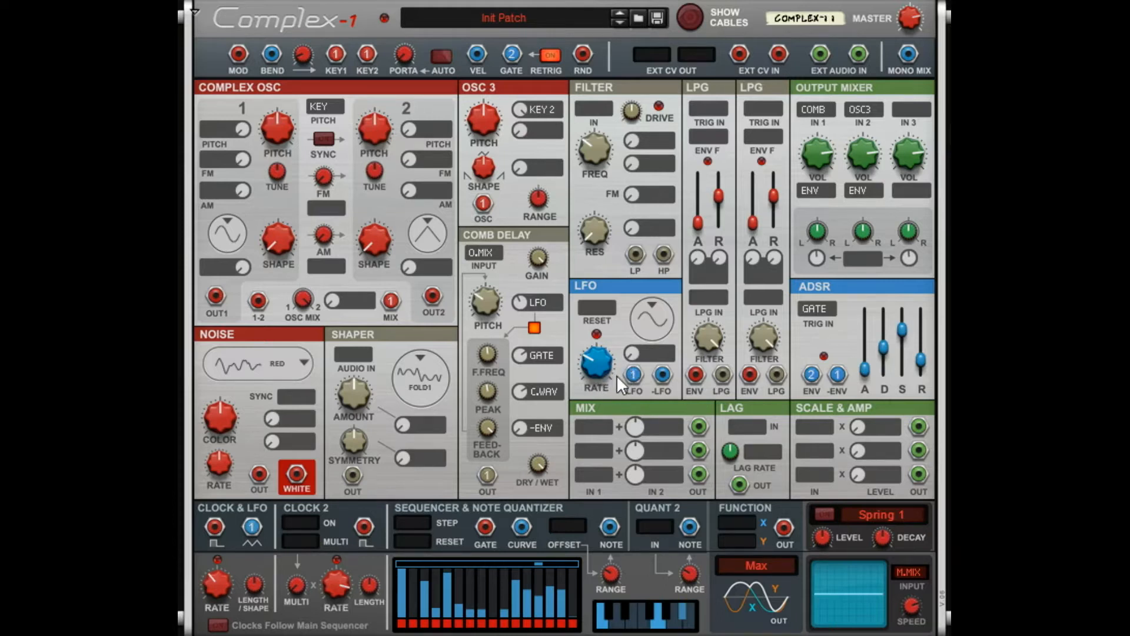